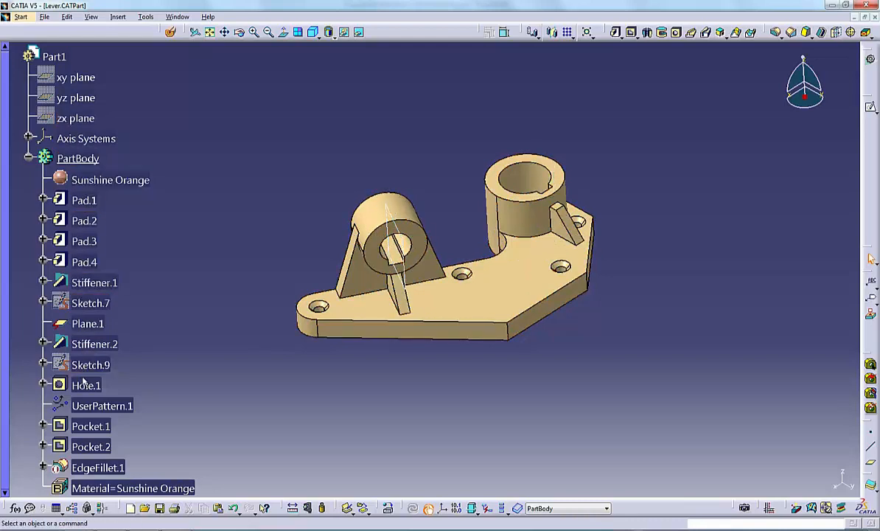
{"action": "mouse_move", "coordinate": [84, 200]}
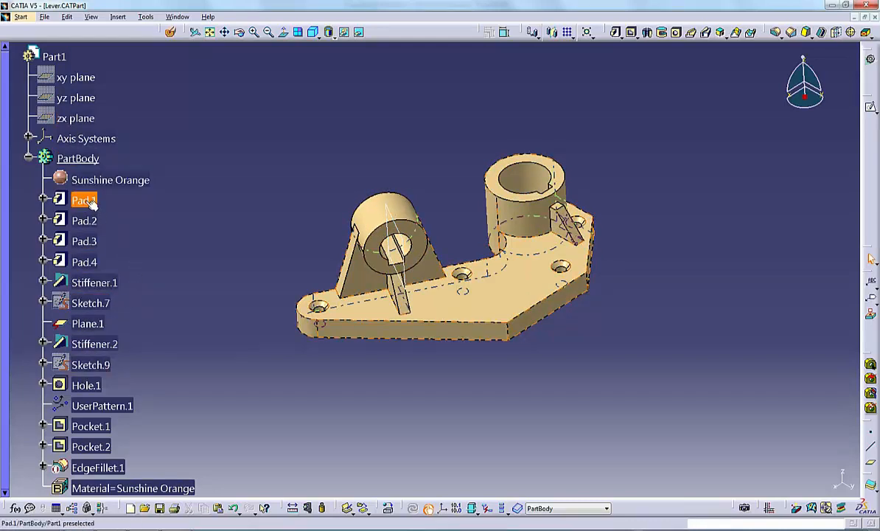
Expand Pad.1 in the tree to show Sketch.1 with AbsoluteAxis, Geometry and Constraints.
{"action": "left_click", "coordinate": [94, 343]}
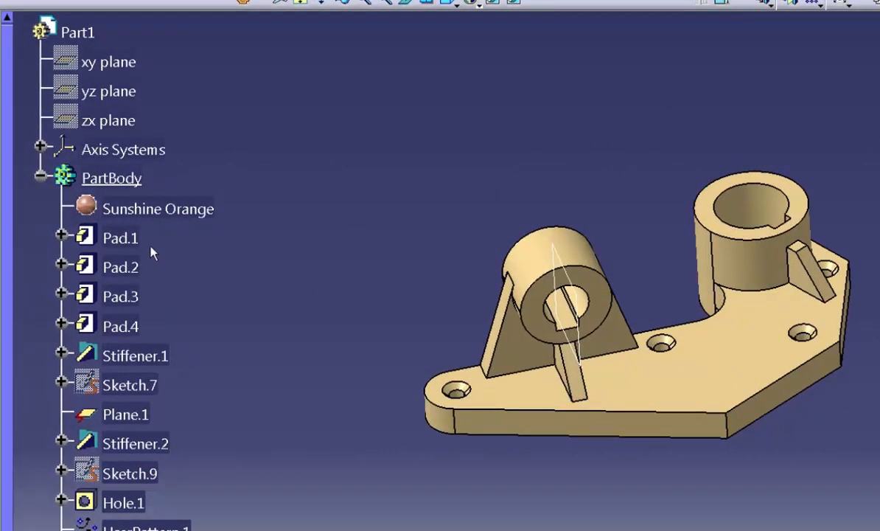
{"action": "mouse_move", "coordinate": [110, 194]}
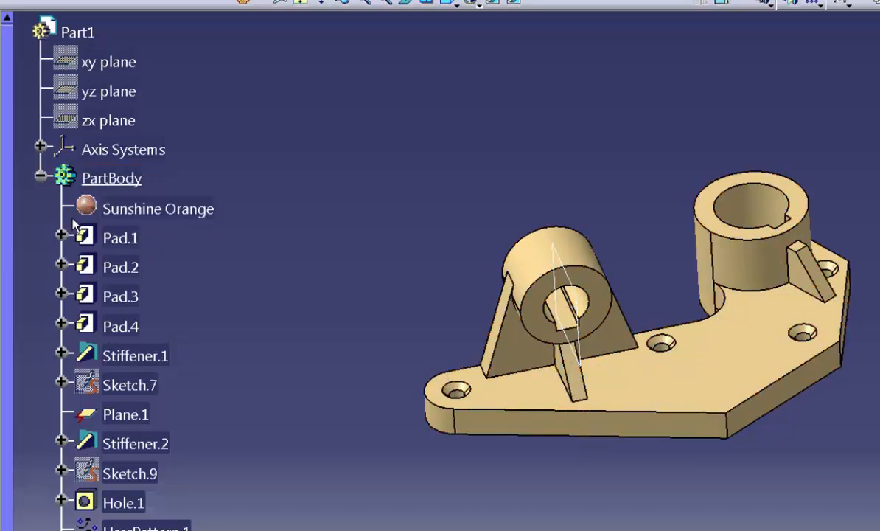
{"action": "left_click", "coordinate": [120, 237]}
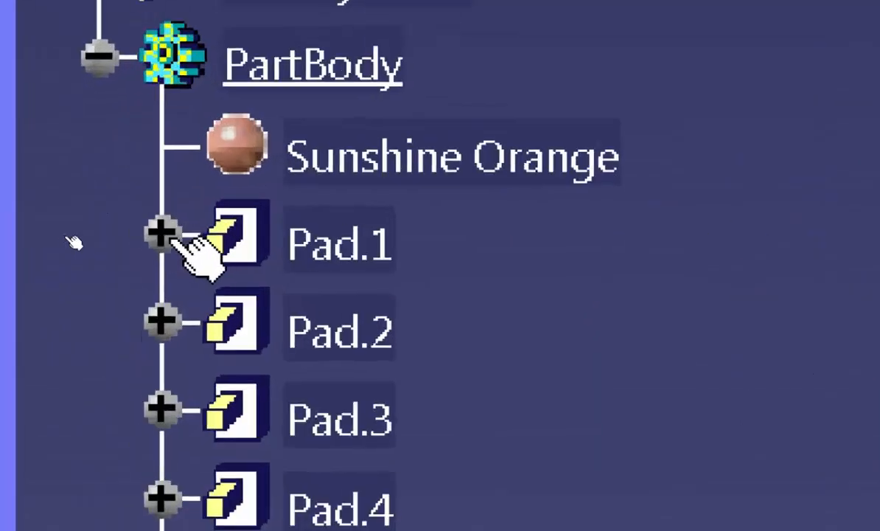
{"action": "left_click", "coordinate": [160, 232]}
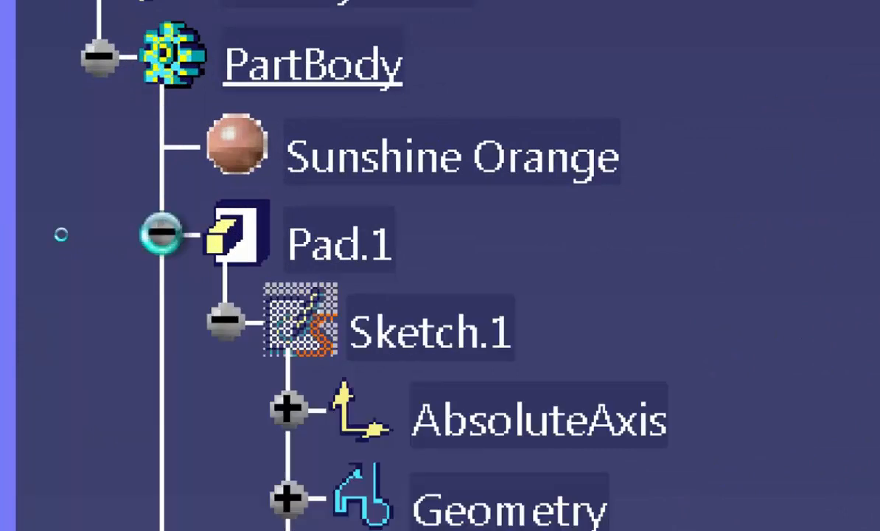
{"action": "mouse_move", "coordinate": [207, 335]}
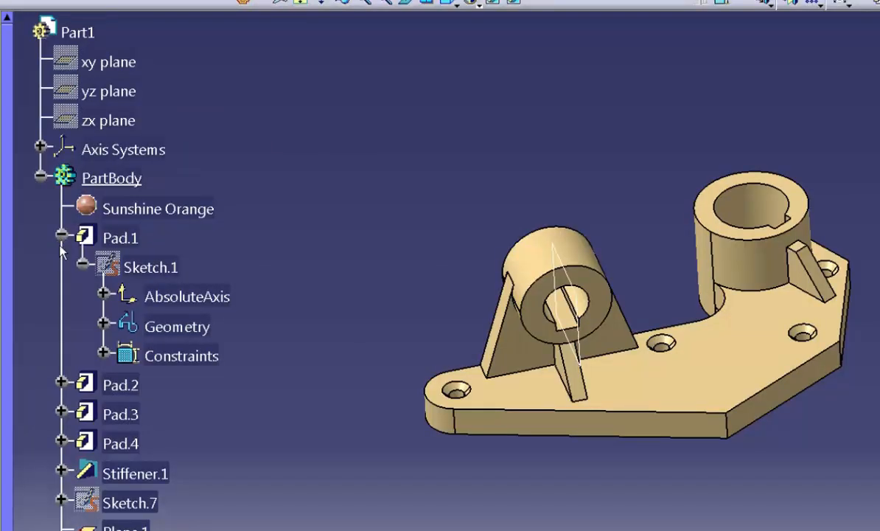
Collapse Pad.1, select Pad.1 and PartBody, then collapse Pad.1 again.
{"action": "left_click", "coordinate": [62, 234]}
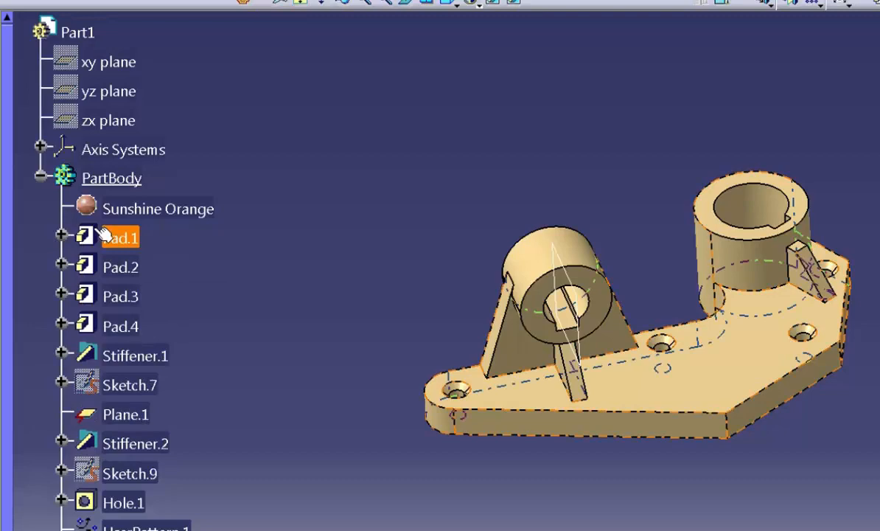
{"action": "left_click", "coordinate": [119, 237]}
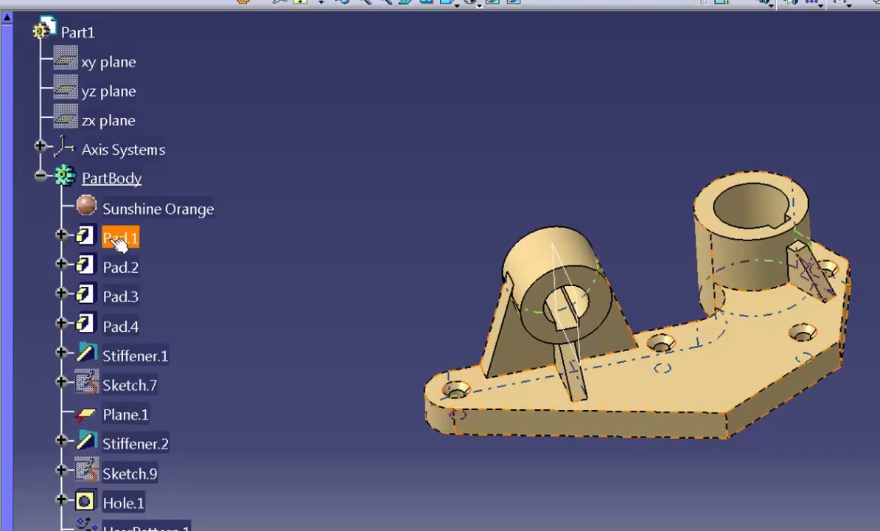
{"action": "left_click", "coordinate": [111, 177]}
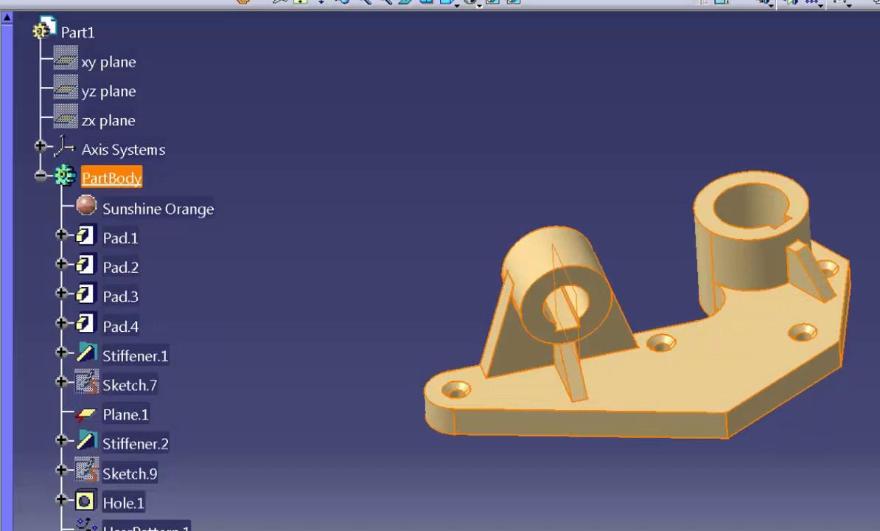
{"action": "left_click", "coordinate": [61, 236]}
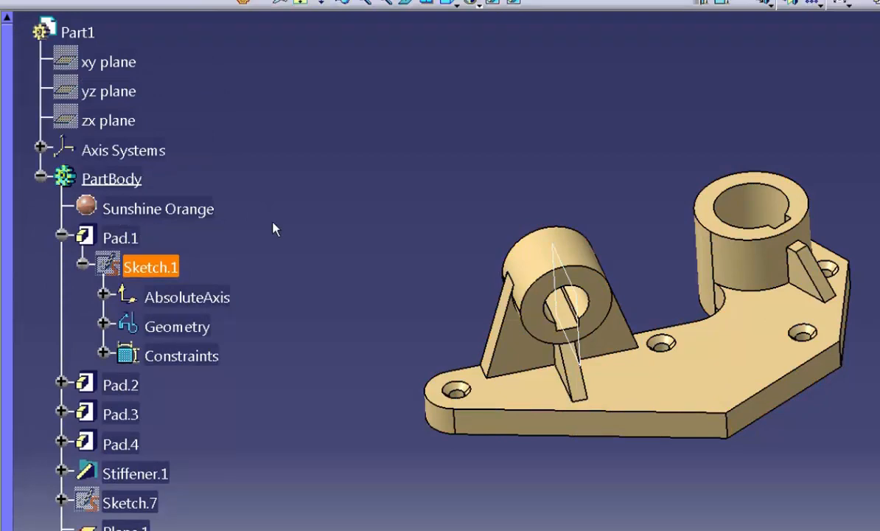
{"action": "mouse_move", "coordinate": [237, 250]}
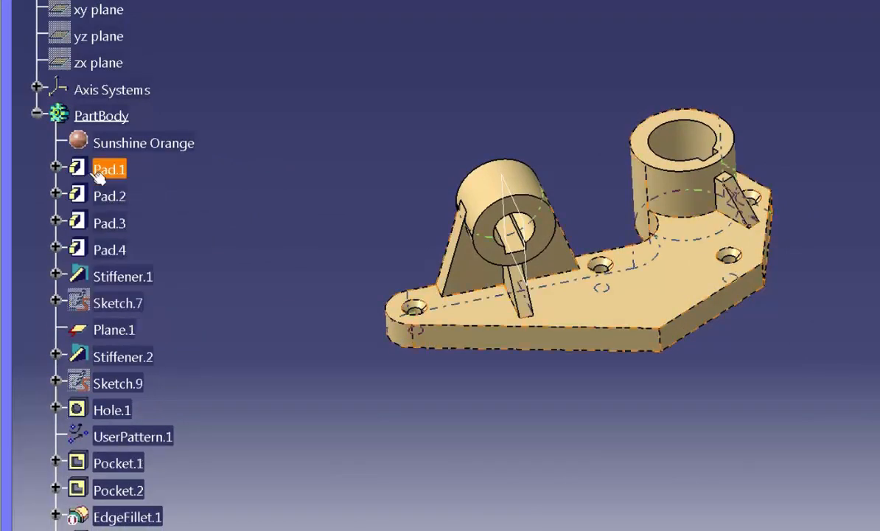
{"action": "left_click", "coordinate": [109, 249]}
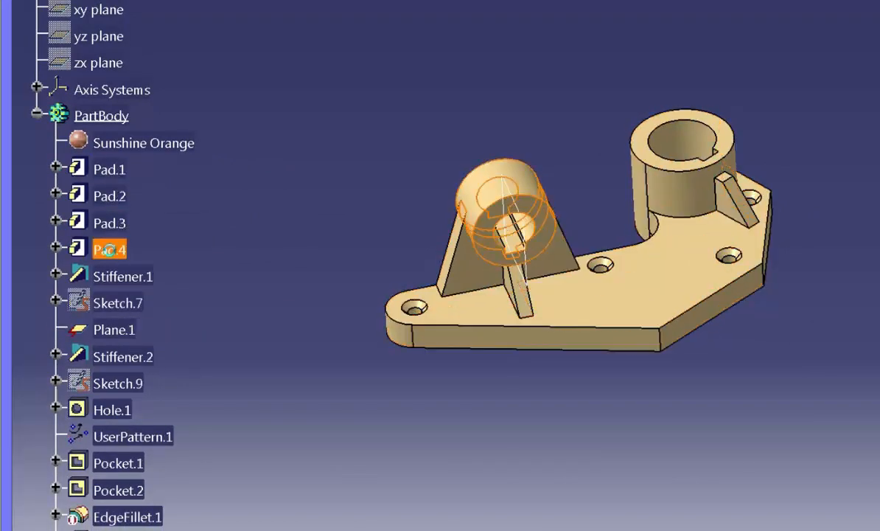
{"action": "left_click", "coordinate": [111, 409]}
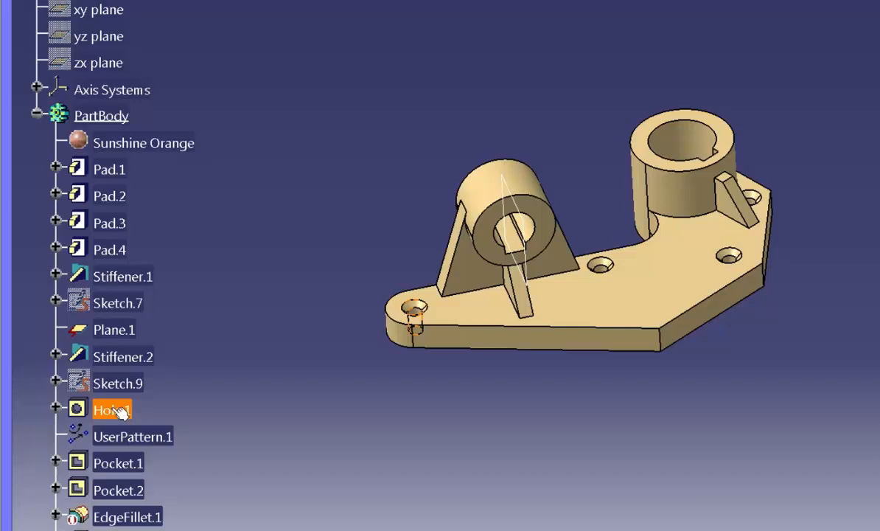
{"action": "left_click", "coordinate": [118, 462]}
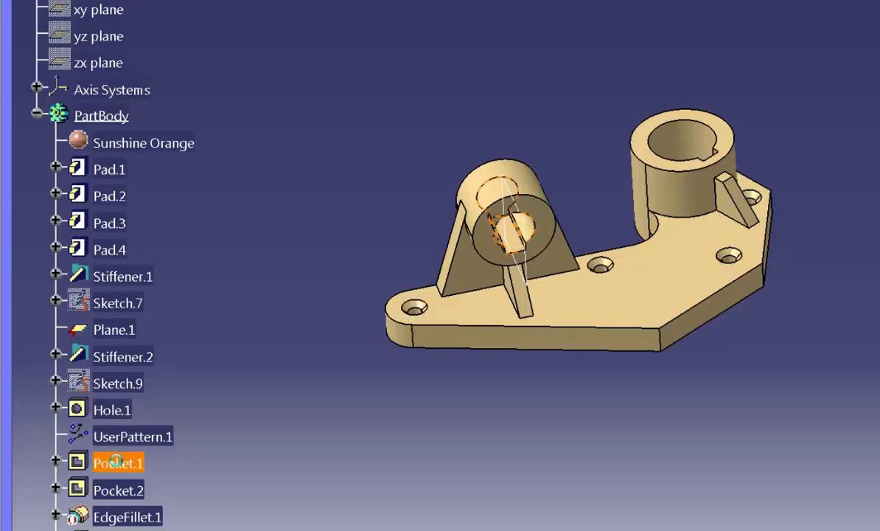
{"action": "left_click", "coordinate": [118, 490]}
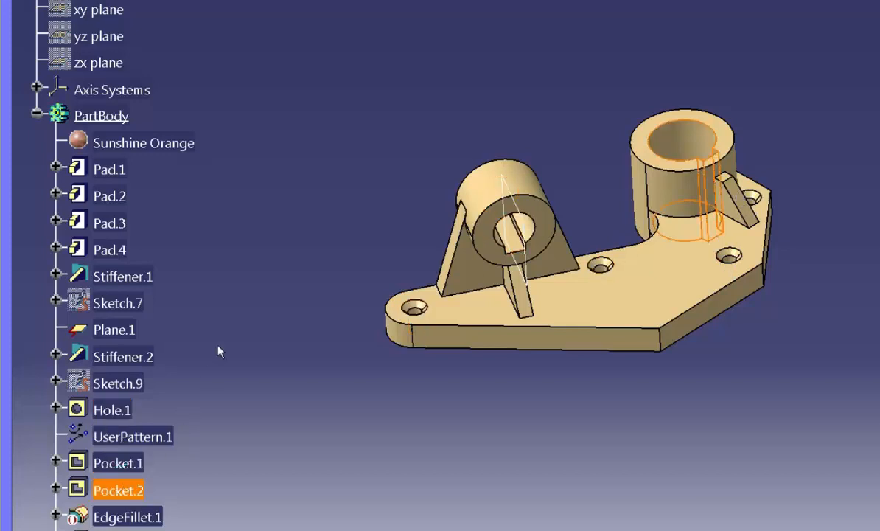
{"action": "mouse_move", "coordinate": [682, 147]}
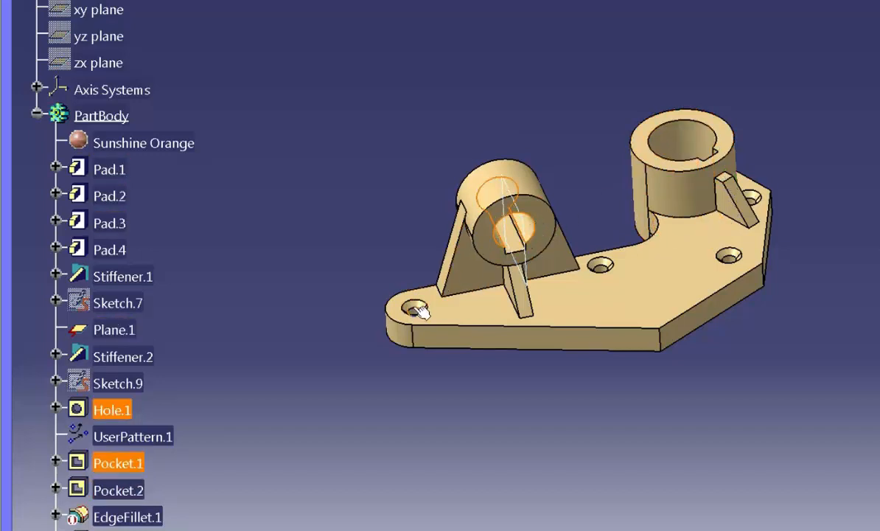
{"action": "left_click", "coordinate": [109, 169]}
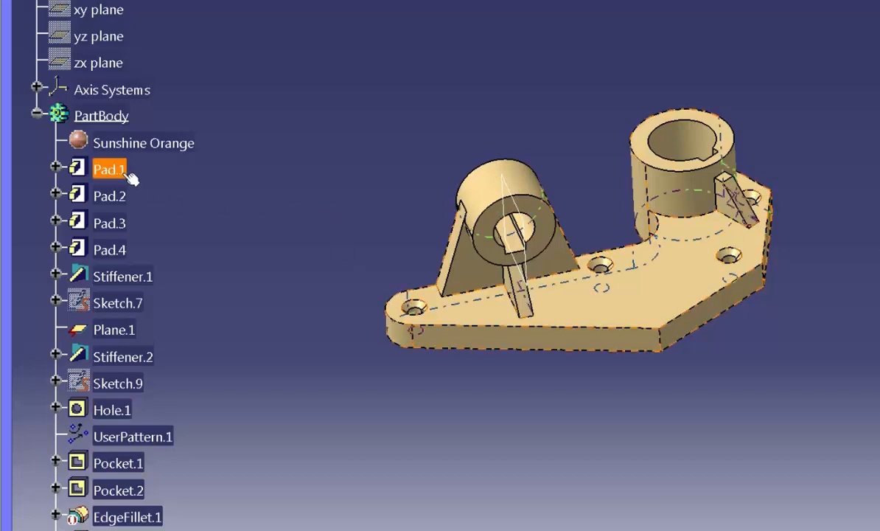
{"action": "left_click", "coordinate": [109, 222]}
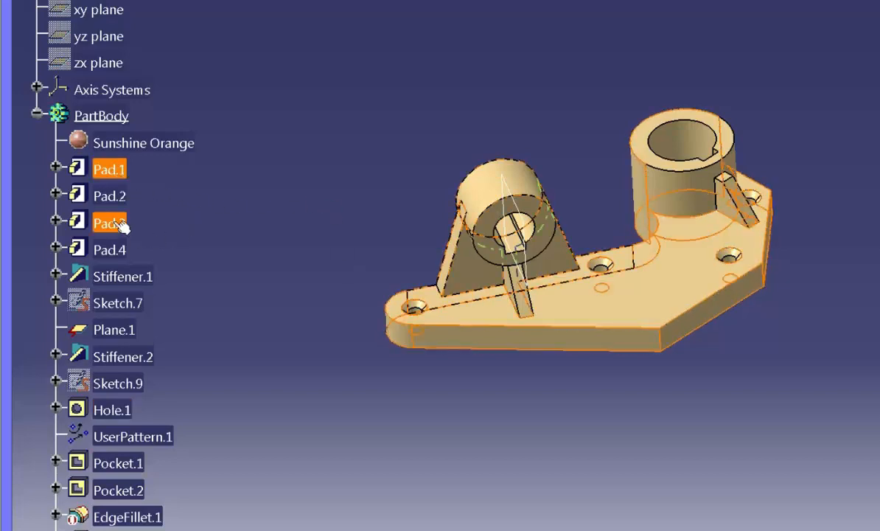
{"action": "left_click", "coordinate": [123, 357]}
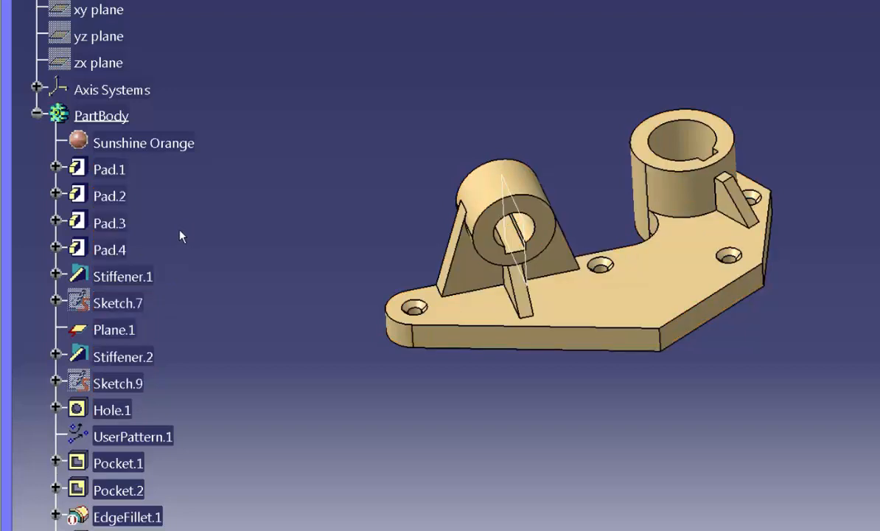
{"action": "mouse_move", "coordinate": [134, 189]}
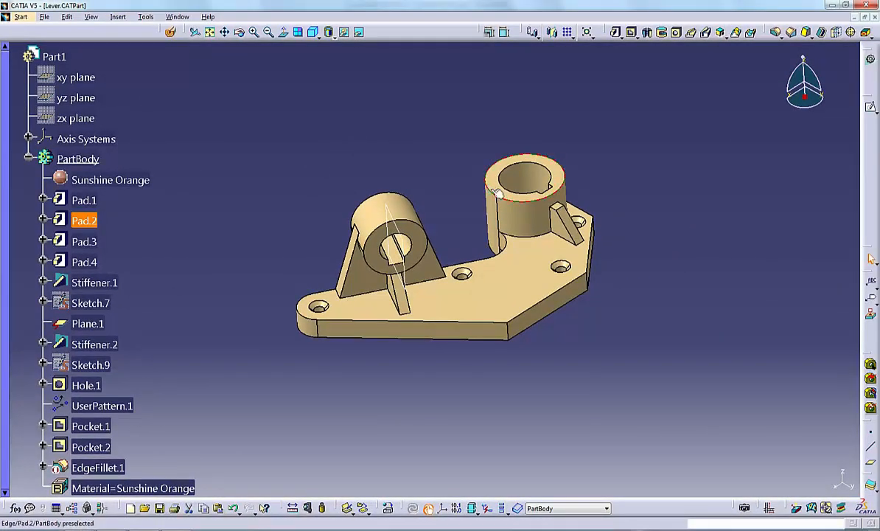
{"action": "double_click", "coordinate": [97, 466]}
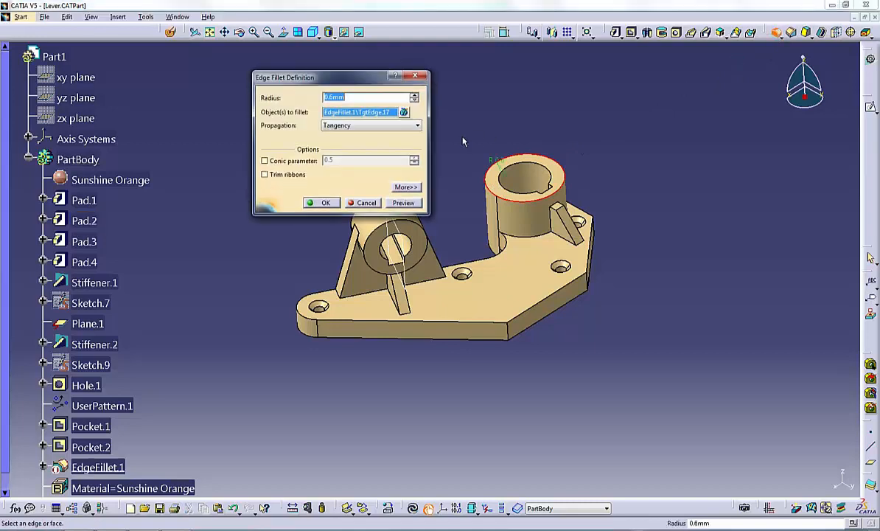
{"action": "type", "text": "3"}
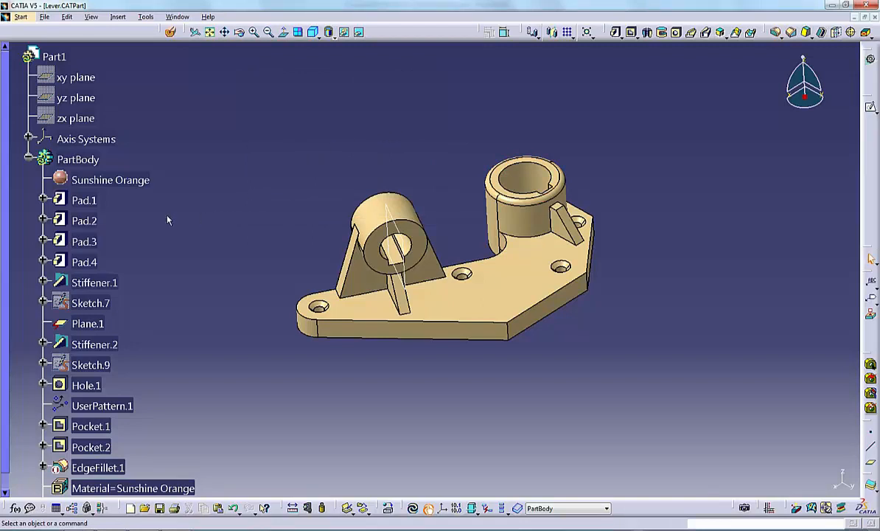
{"action": "mouse_move", "coordinate": [83, 200]}
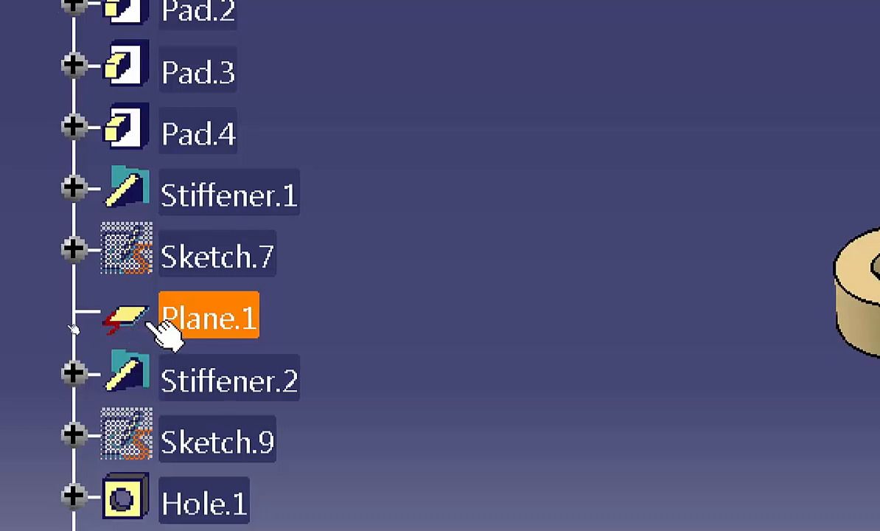
{"action": "mouse_move", "coordinate": [140, 328]}
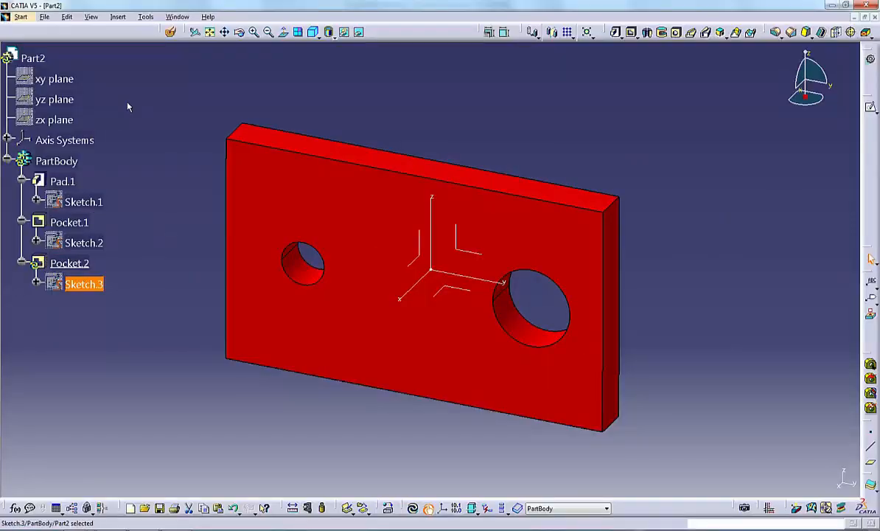
Switch from Part2 to 1 Lever.CATPart through the Window menu.
{"action": "left_click", "coordinate": [178, 16]}
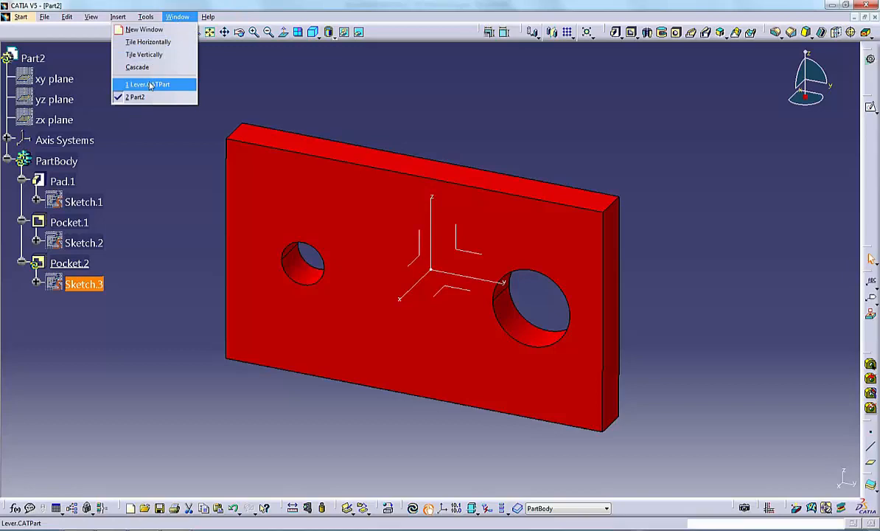
{"action": "left_click", "coordinate": [149, 84]}
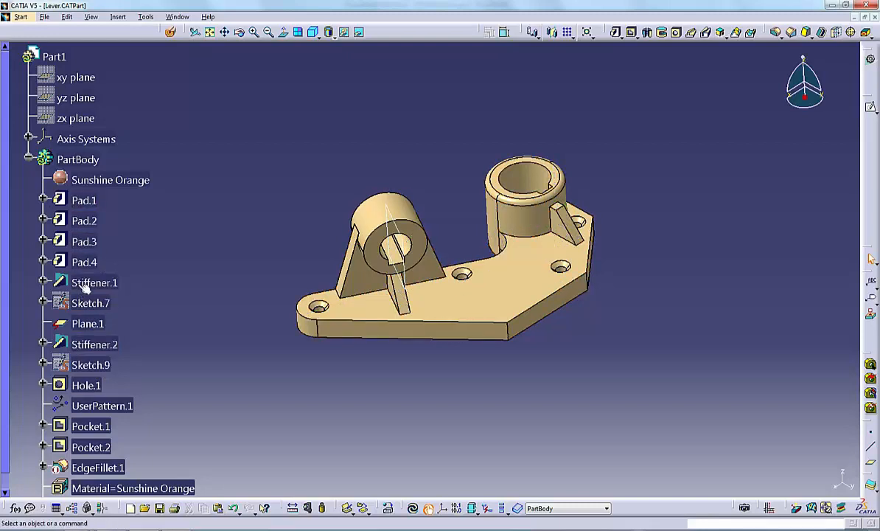
Center the graph on Pad.1, then apply Reframe On and Center graph to Hole.1.
{"action": "right_click", "coordinate": [84, 200]}
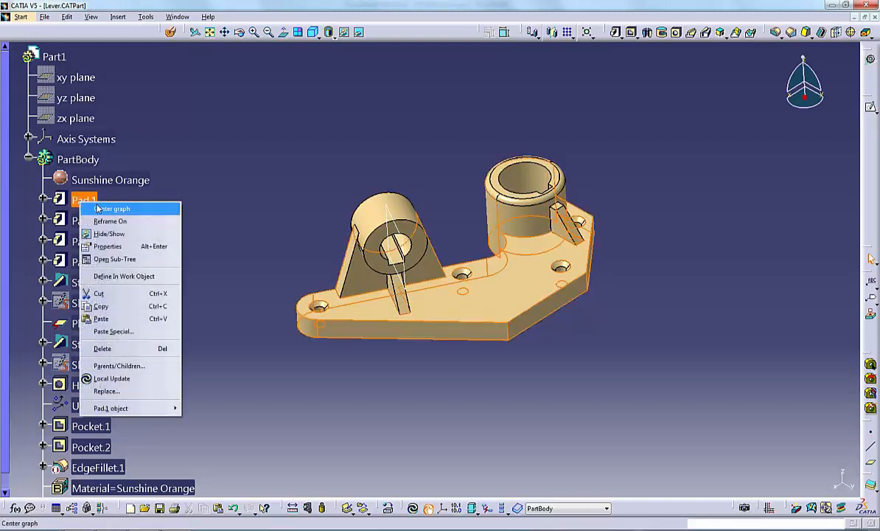
{"action": "mouse_move", "coordinate": [227, 228]}
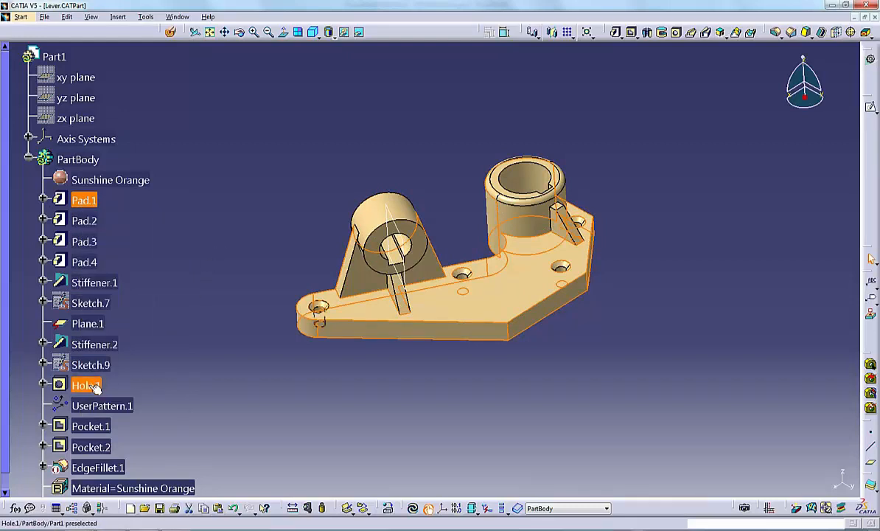
{"action": "right_click", "coordinate": [85, 385]}
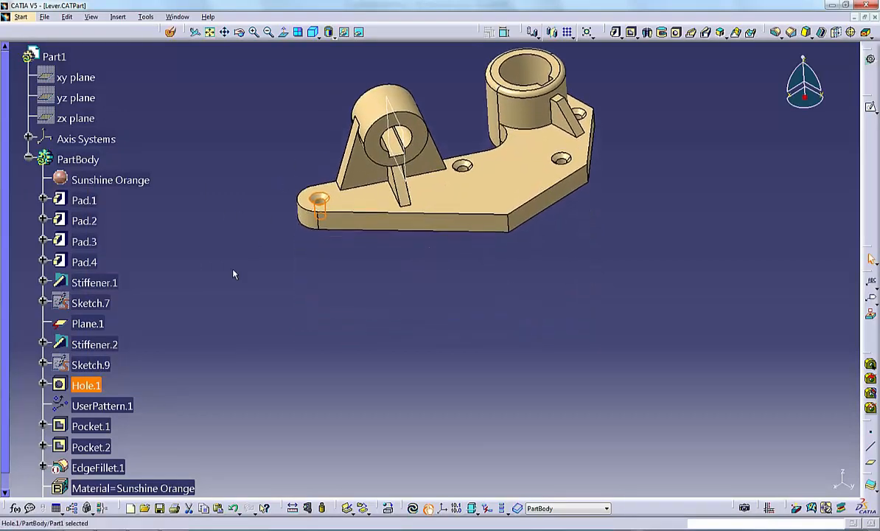
{"action": "right_click", "coordinate": [87, 384]}
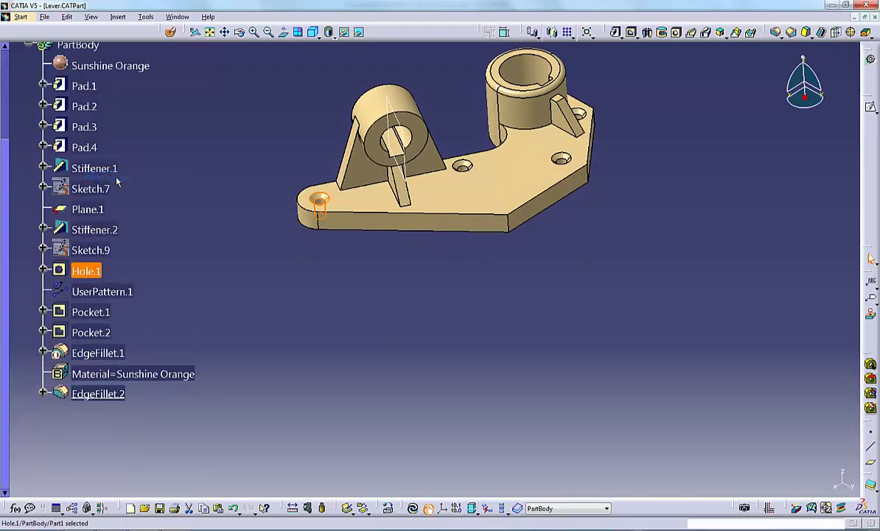
{"action": "mouse_move", "coordinate": [92, 272]}
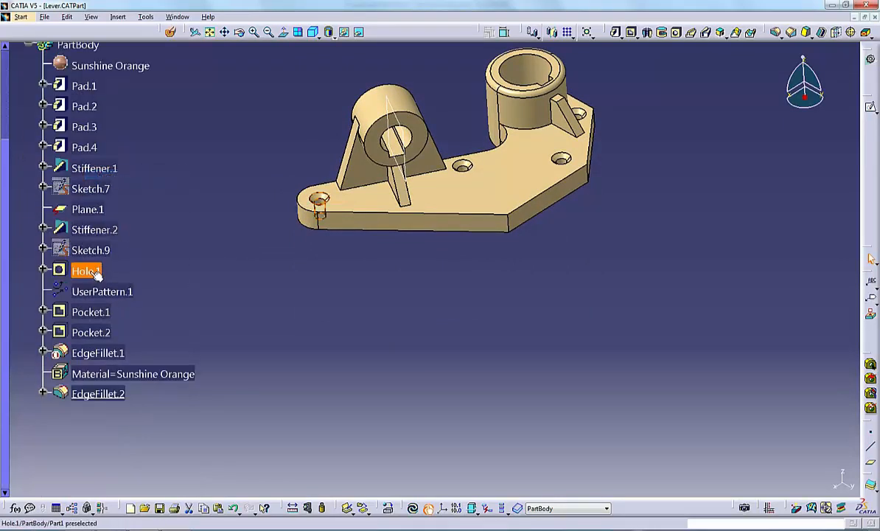
{"action": "right_click", "coordinate": [91, 167]}
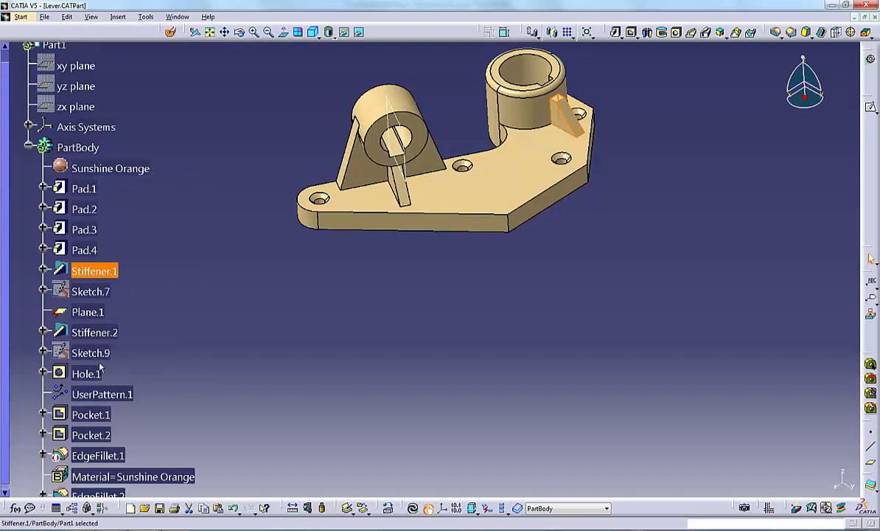
Use Reframe On from tree features' context menus to recentre the lever.
{"action": "right_click", "coordinate": [85, 373]}
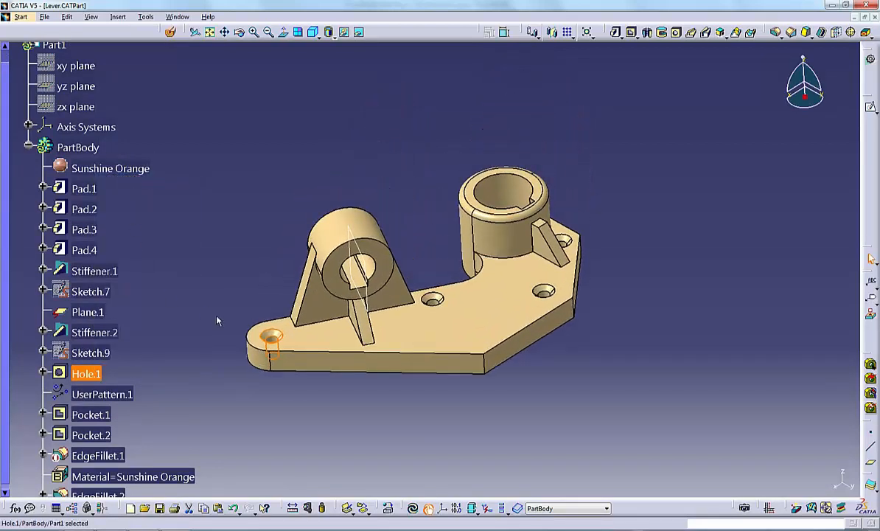
{"action": "mouse_move", "coordinate": [85, 292]}
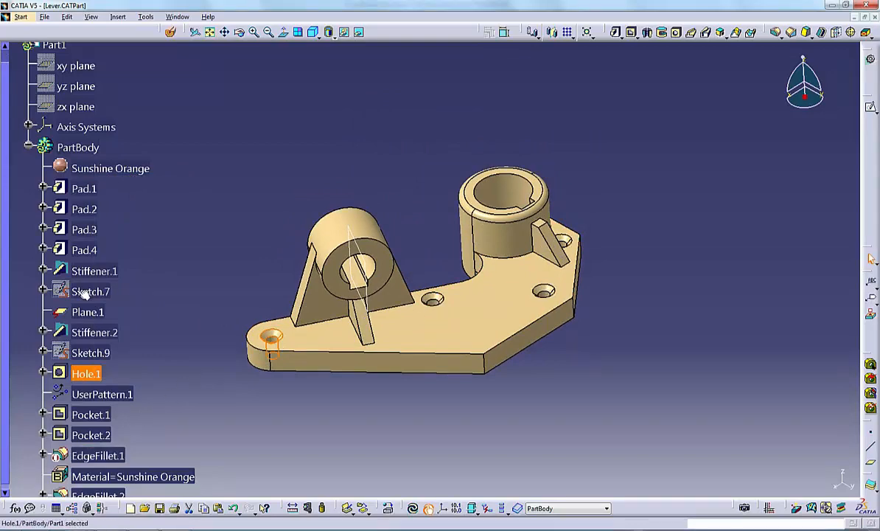
{"action": "right_click", "coordinate": [83, 188]}
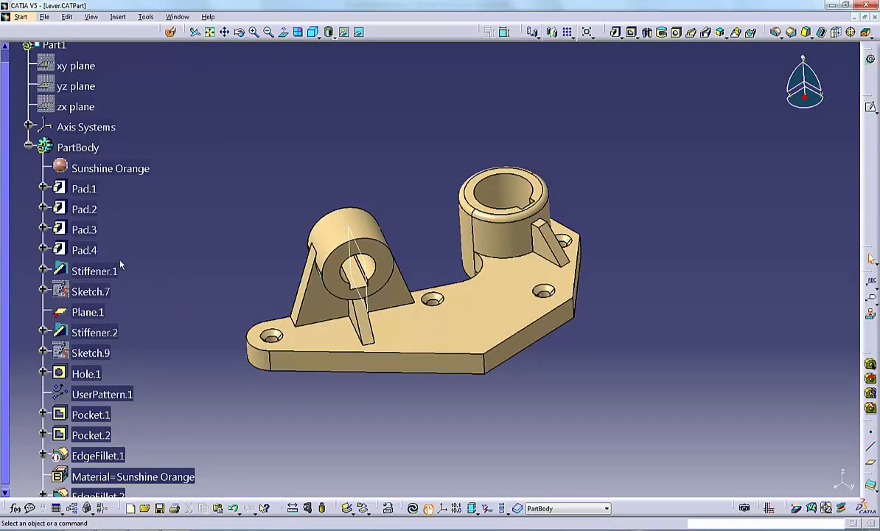
{"action": "mouse_move", "coordinate": [83, 229]}
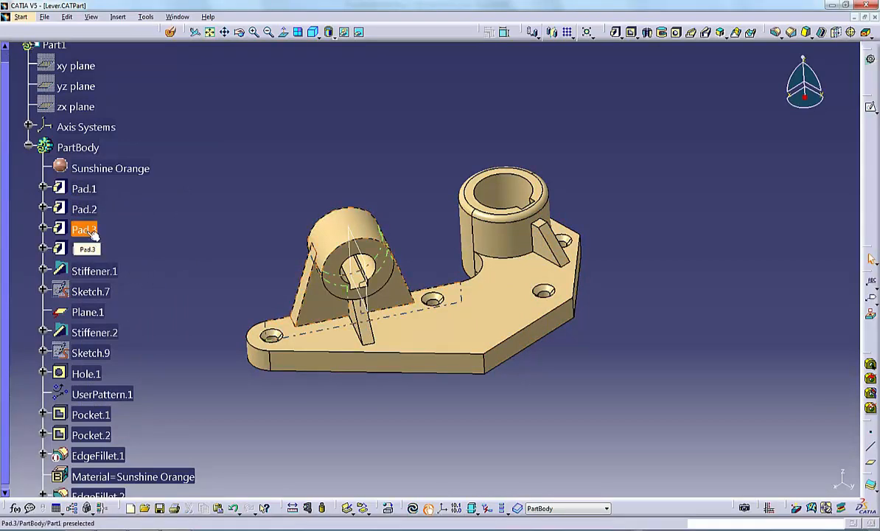
Expand Pad.2 and view Sketch.3's Parents/Children graph linking Pad.1 to Pad.2, then close it.
{"action": "left_click", "coordinate": [42, 209]}
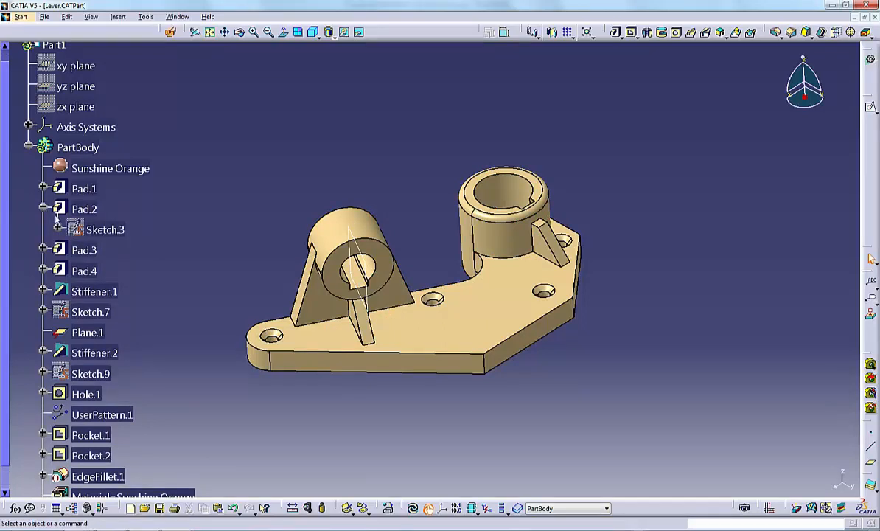
{"action": "right_click", "coordinate": [104, 229]}
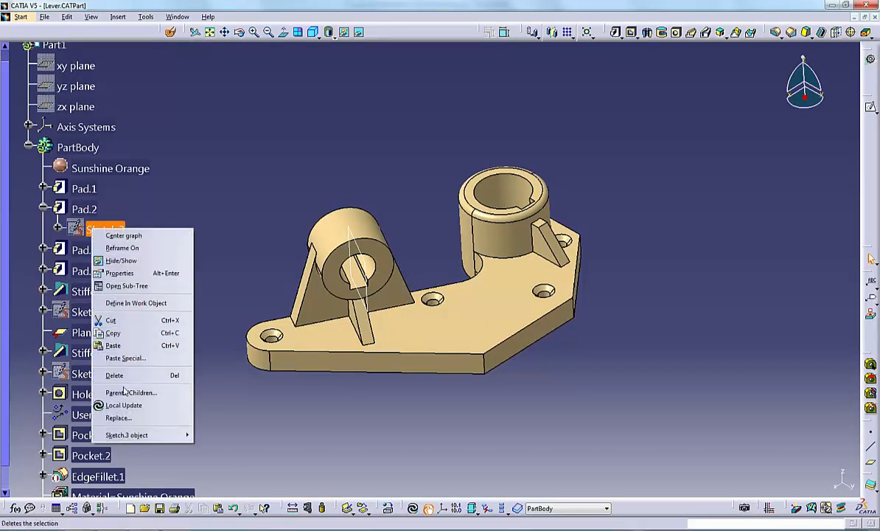
{"action": "left_click", "coordinate": [130, 391]}
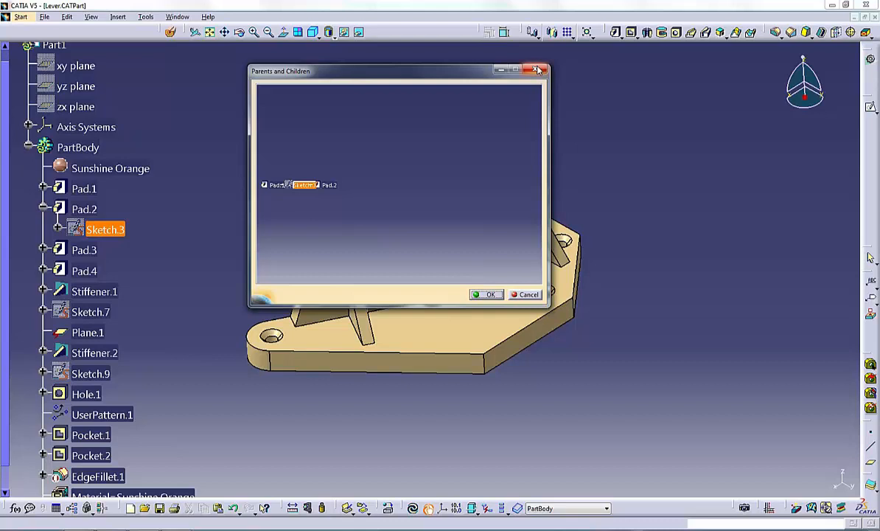
{"action": "left_click", "coordinate": [537, 70]}
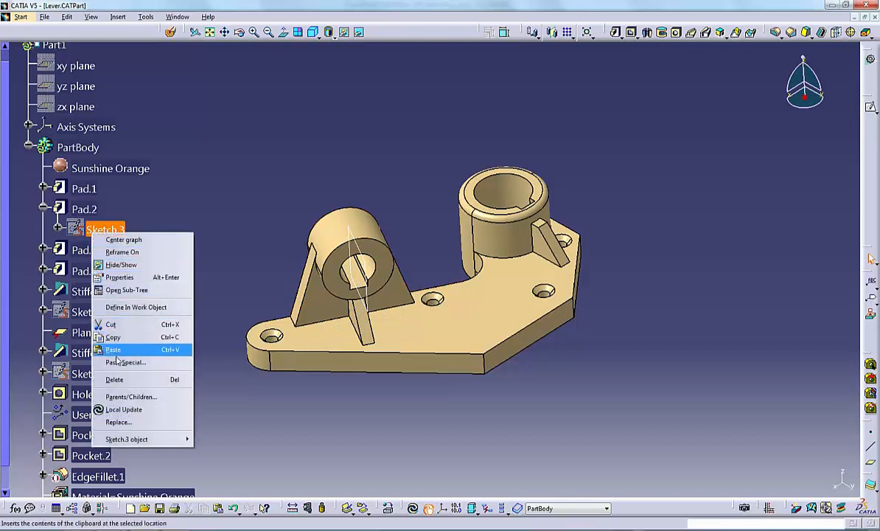
{"action": "mouse_move", "coordinate": [110, 324]}
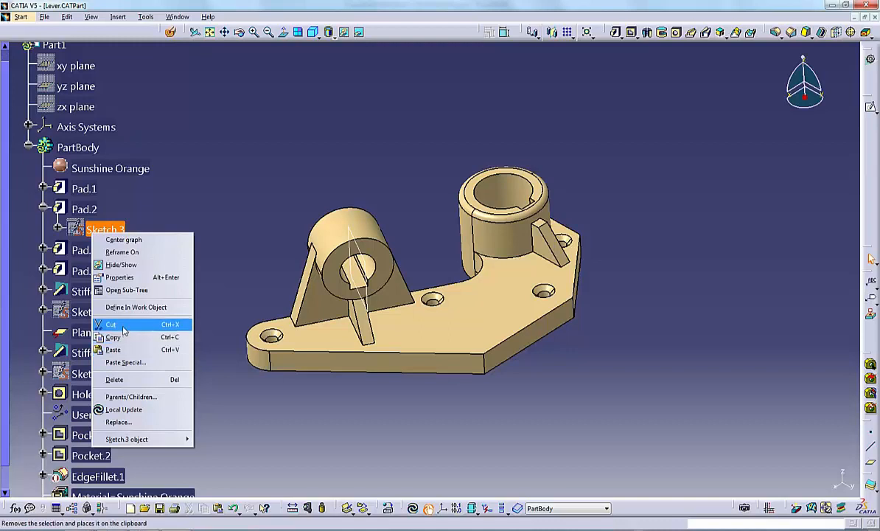
{"action": "mouse_move", "coordinate": [125, 362]}
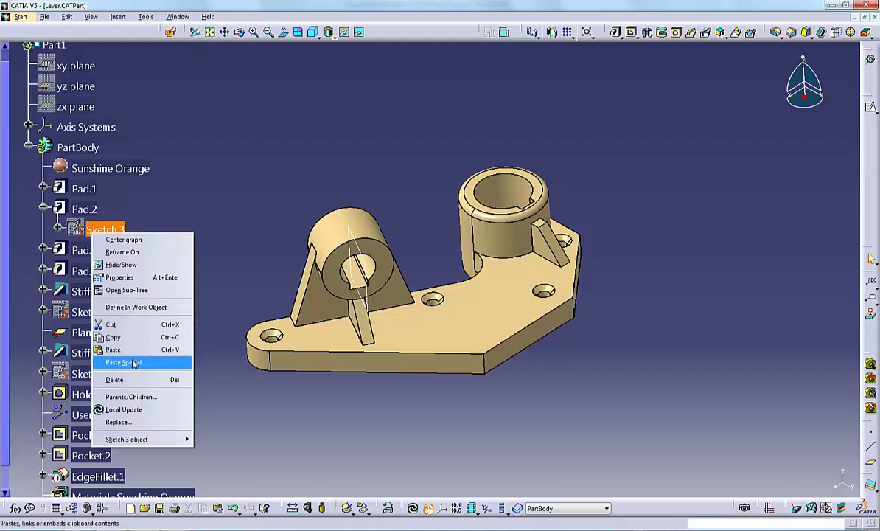
{"action": "mouse_move", "coordinate": [114, 350]}
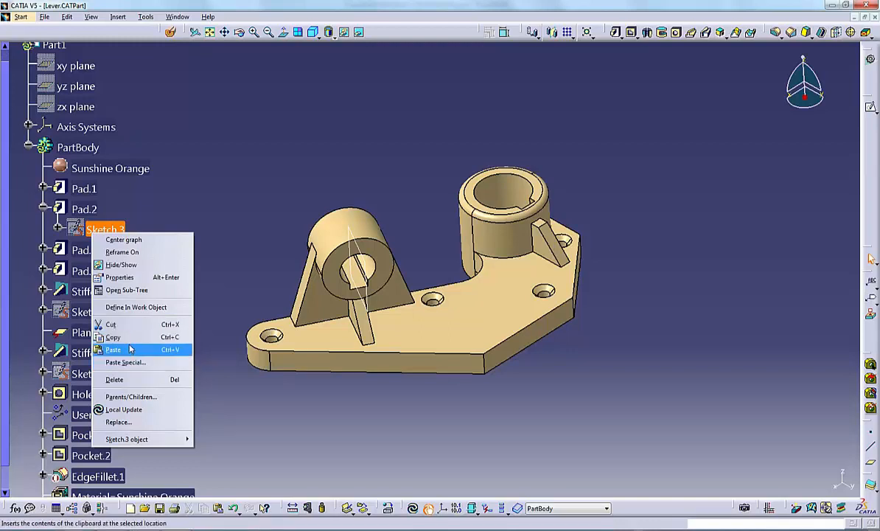
{"action": "mouse_move", "coordinate": [111, 325]}
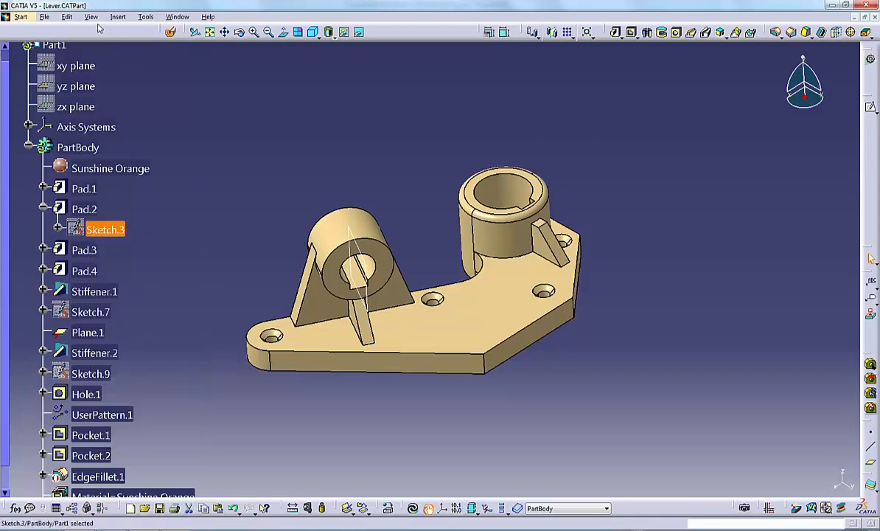
{"action": "left_click", "coordinate": [20, 16]}
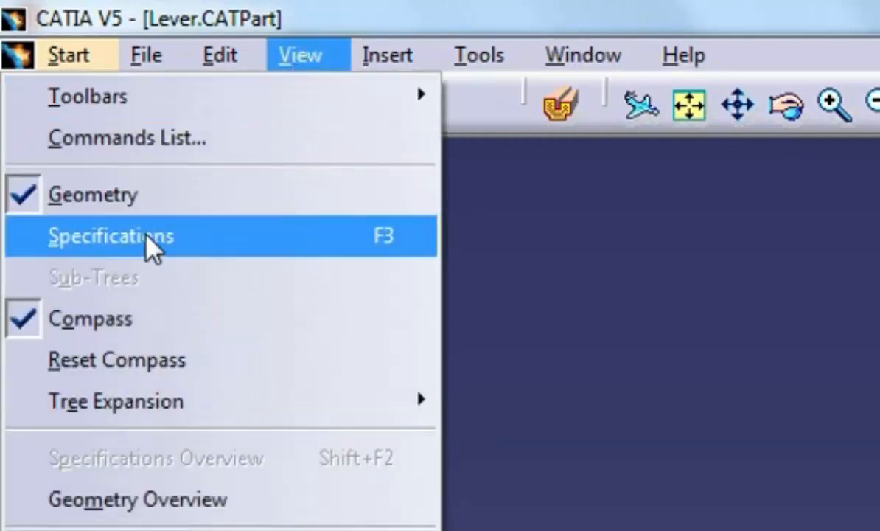
{"action": "left_click", "coordinate": [110, 236]}
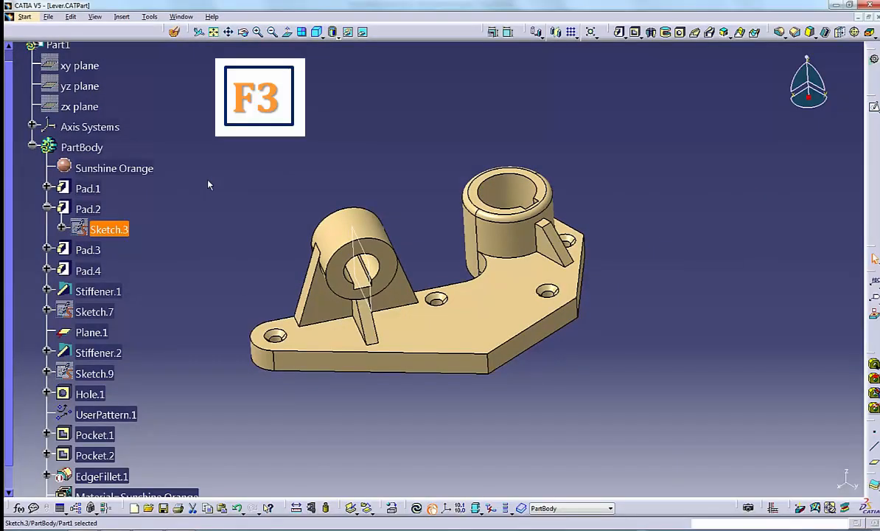
{"action": "key", "text": "F3"}
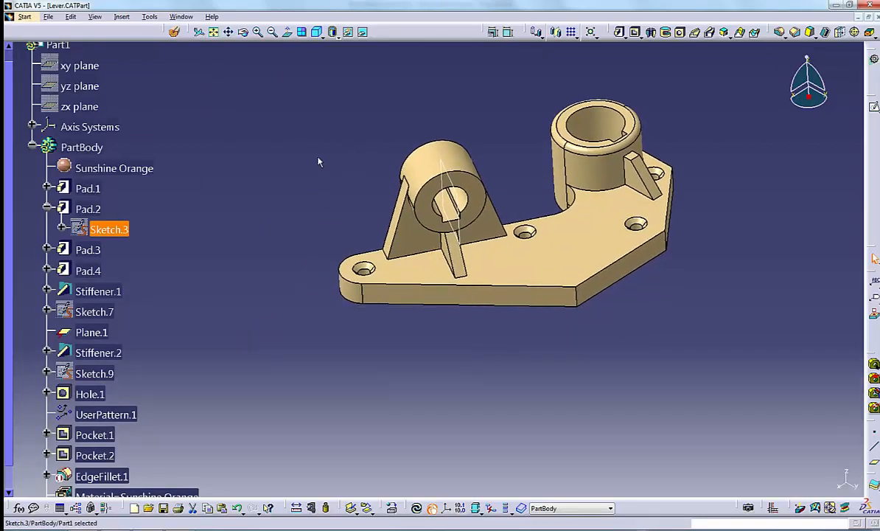
{"action": "mouse_move", "coordinate": [326, 165]}
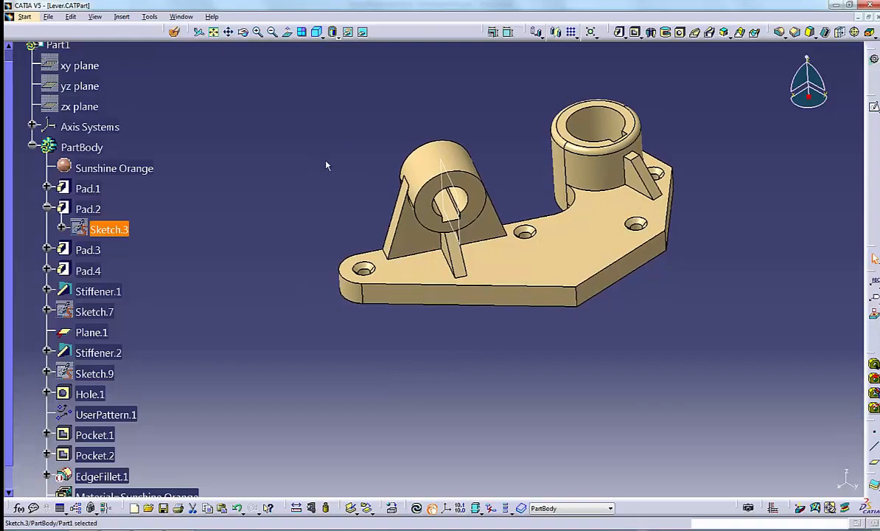